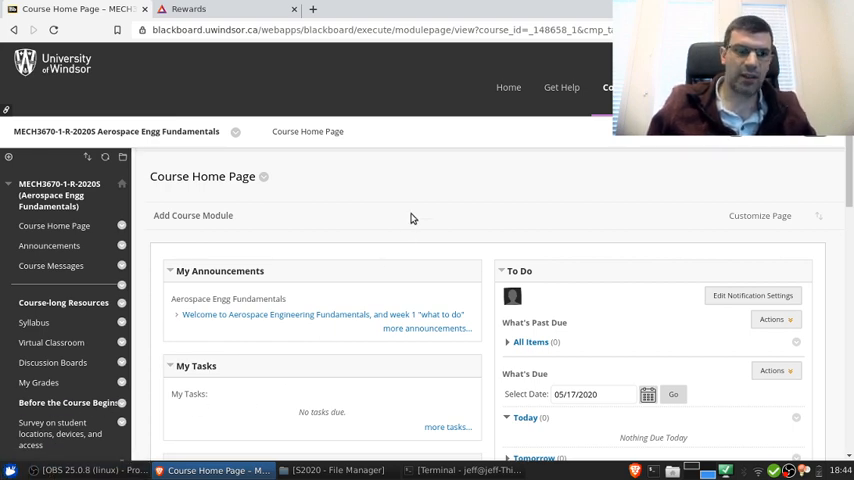
mouse_move(421, 223)
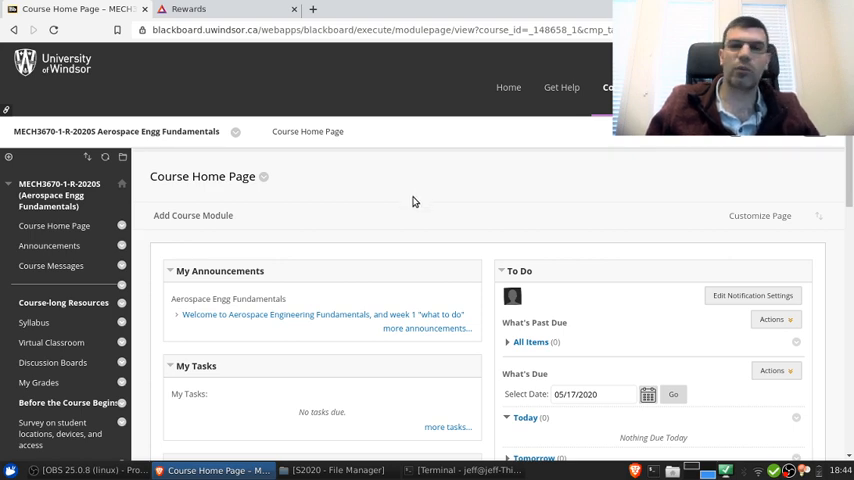
mouse_move(394, 194)
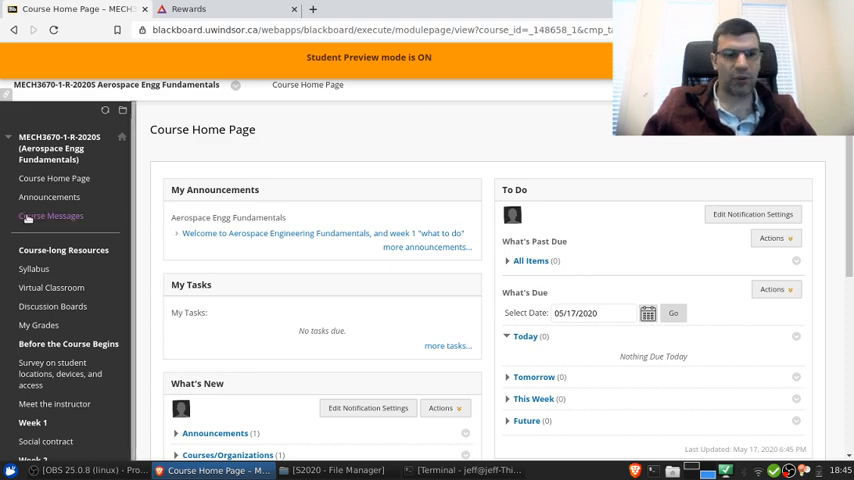
Open Course Messages from the course menu to view the empty Inbox and Sent folders
left_click(50, 216)
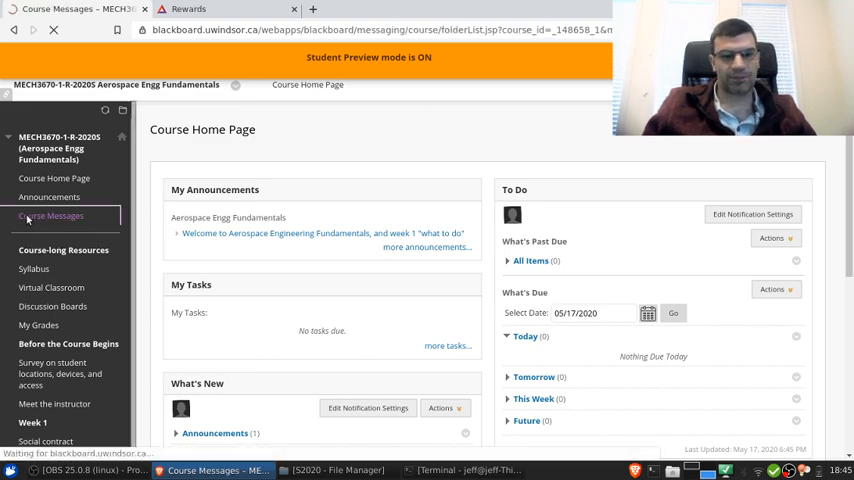
left_click(50, 216)
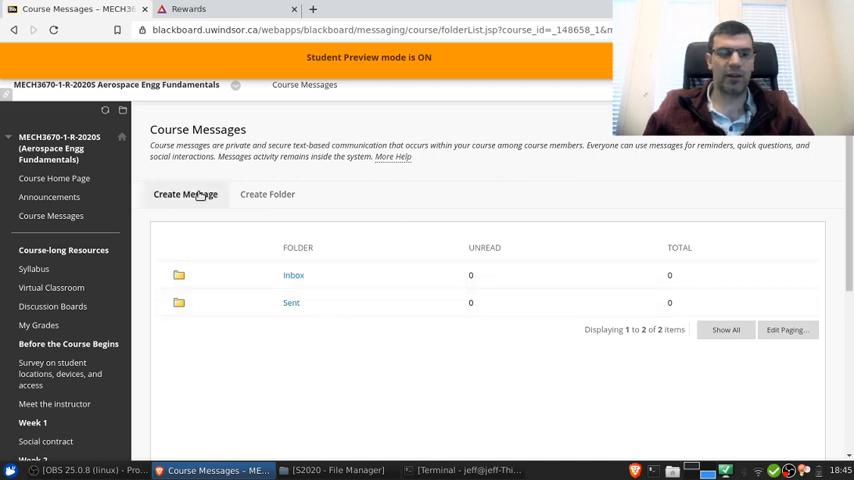
Start a new course message and add the instructor as its recipient
left_click(185, 194)
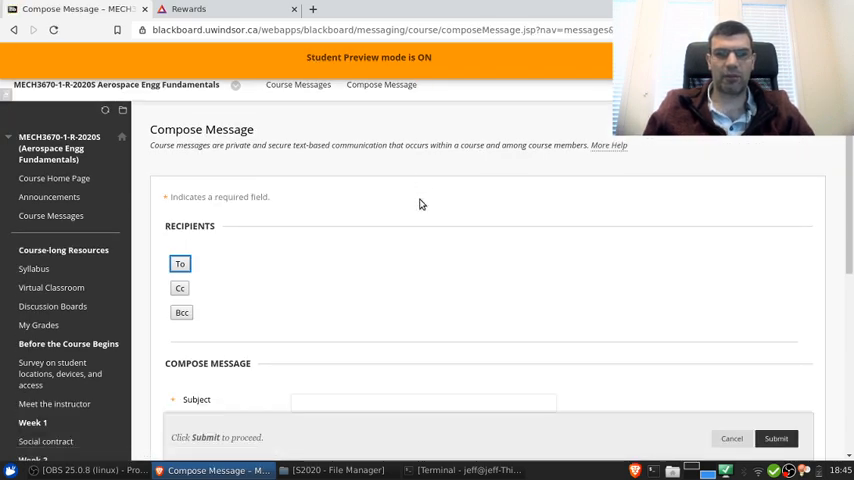
scroll("down", 3)
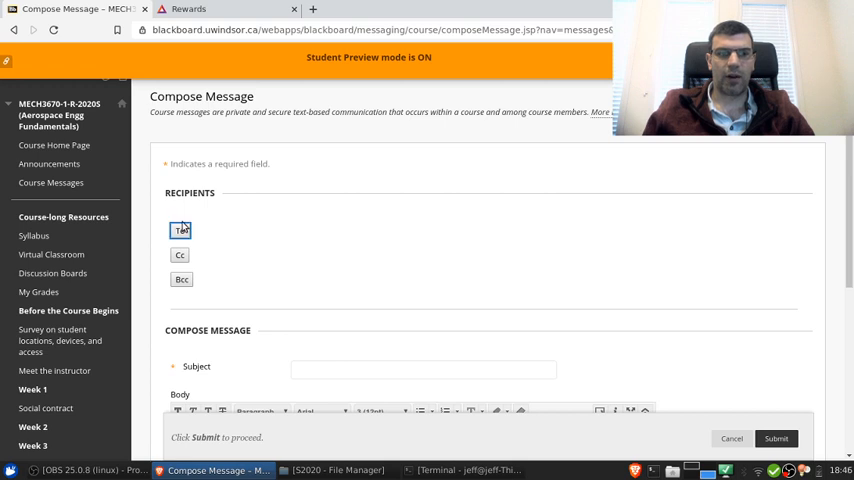
left_click(180, 230)
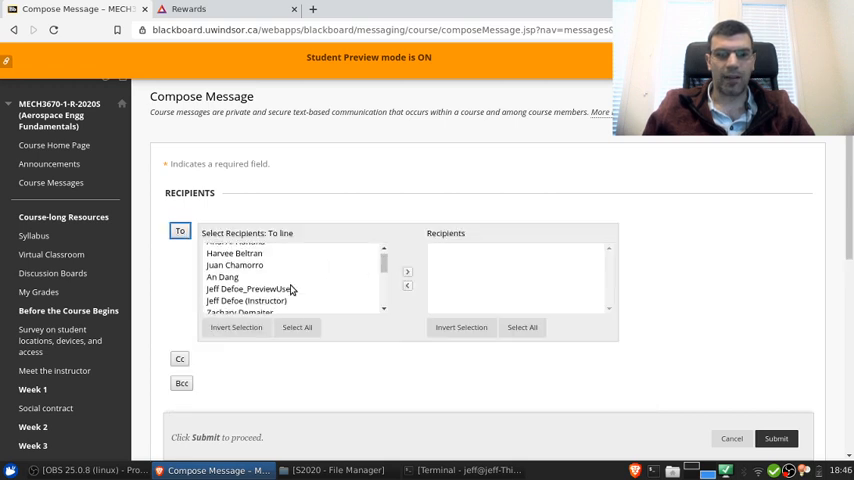
left_click(247, 278)
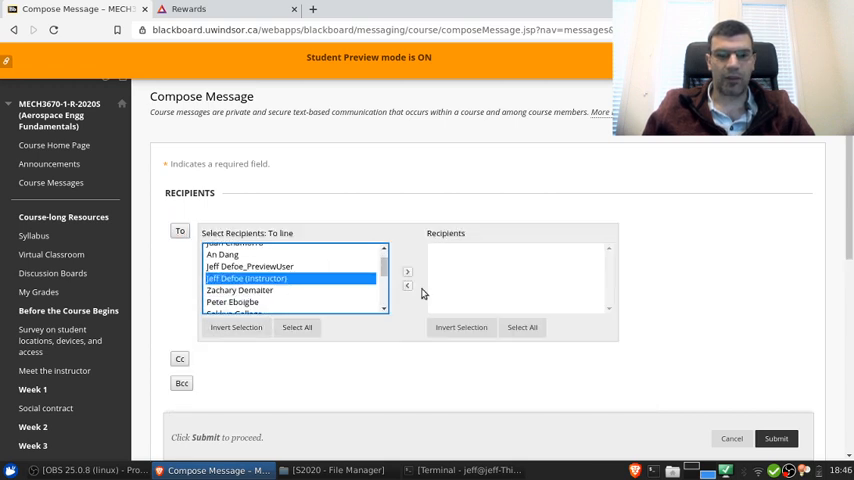
left_click(407, 271)
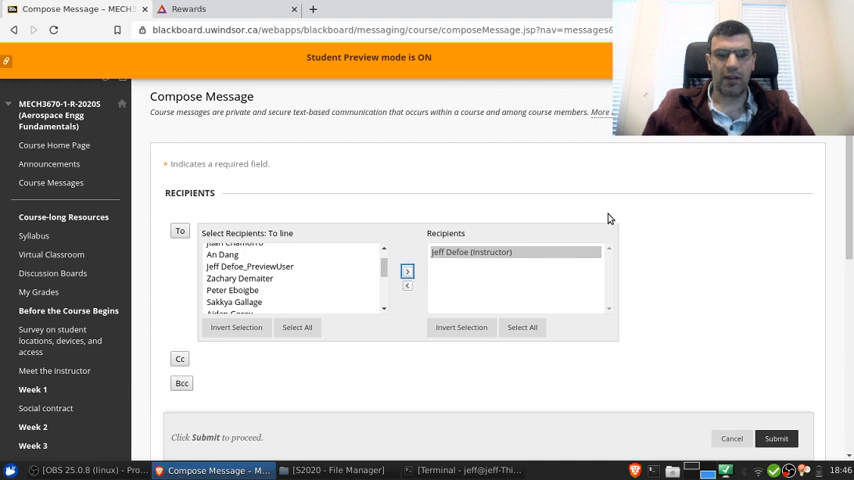
Enter subject 'Testing' and body 'This is a test', then submit the message
scroll("down", 3)
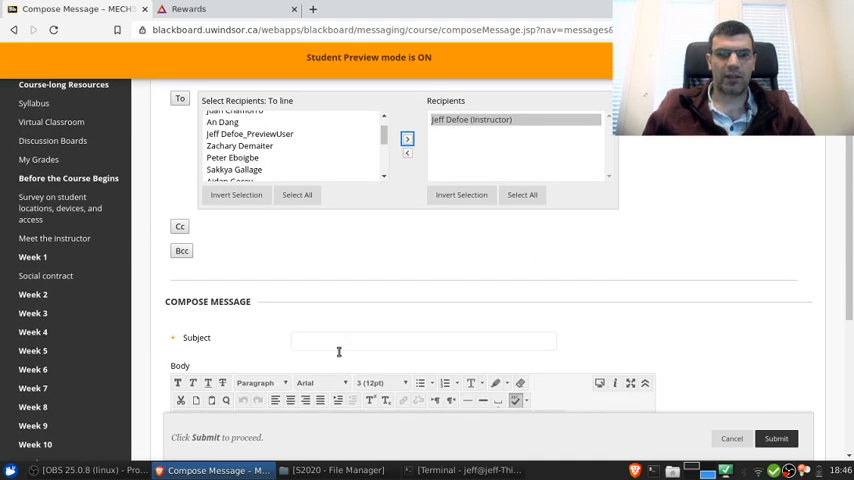
left_click(423, 340)
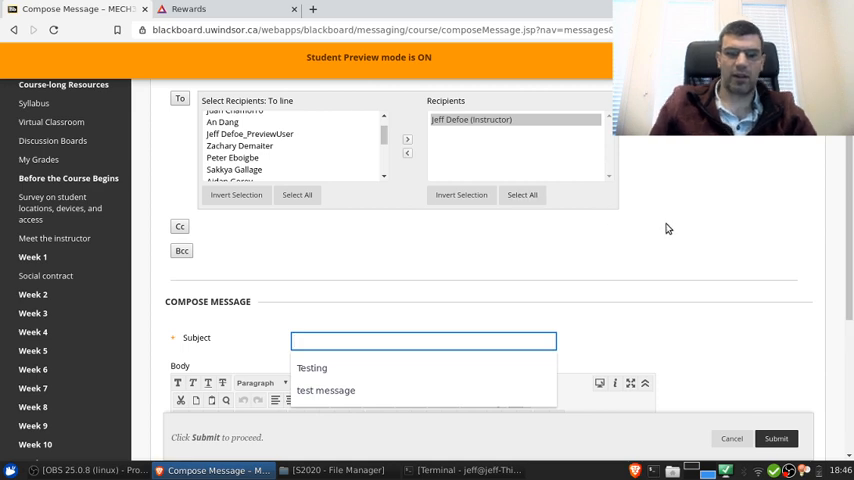
left_click(311, 368)
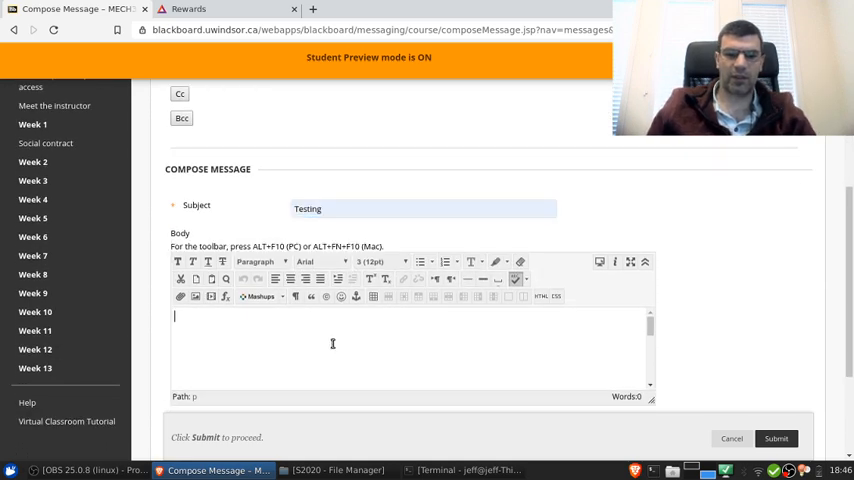
type("This is a test")
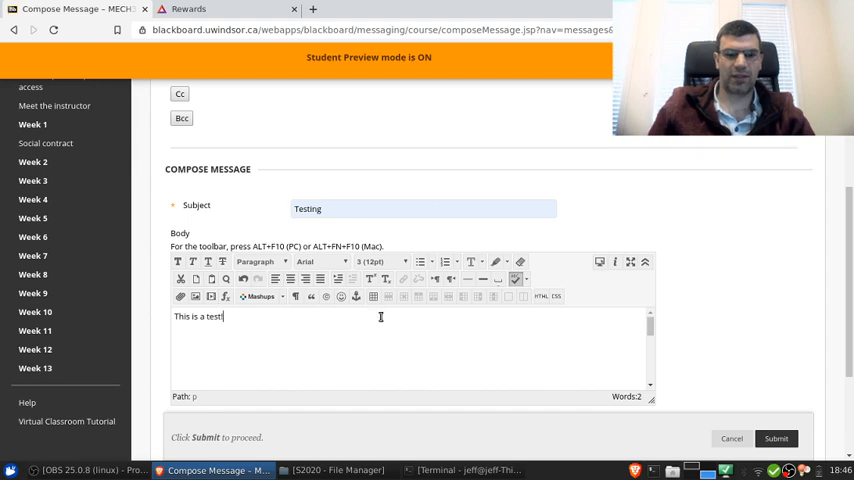
scroll("down", 3)
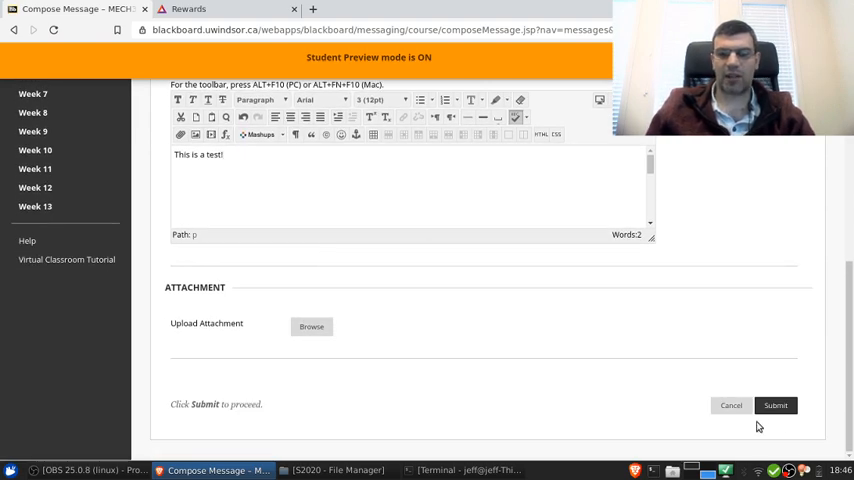
left_click(775, 405)
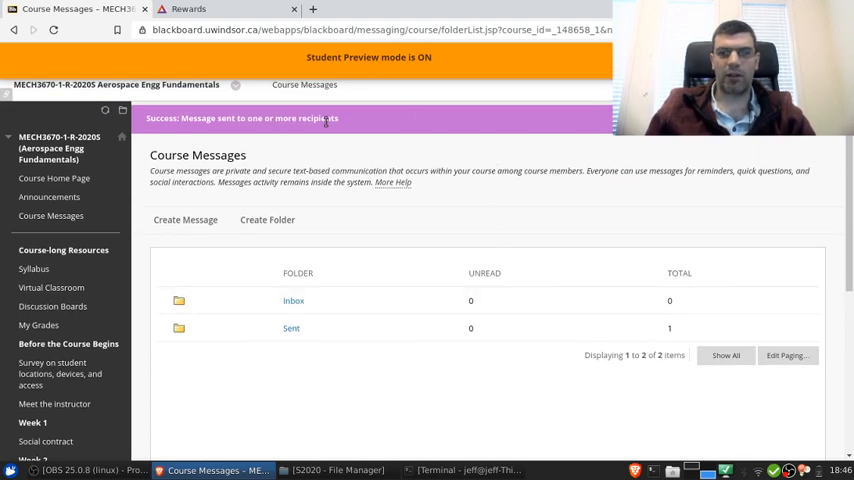
mouse_move(407, 207)
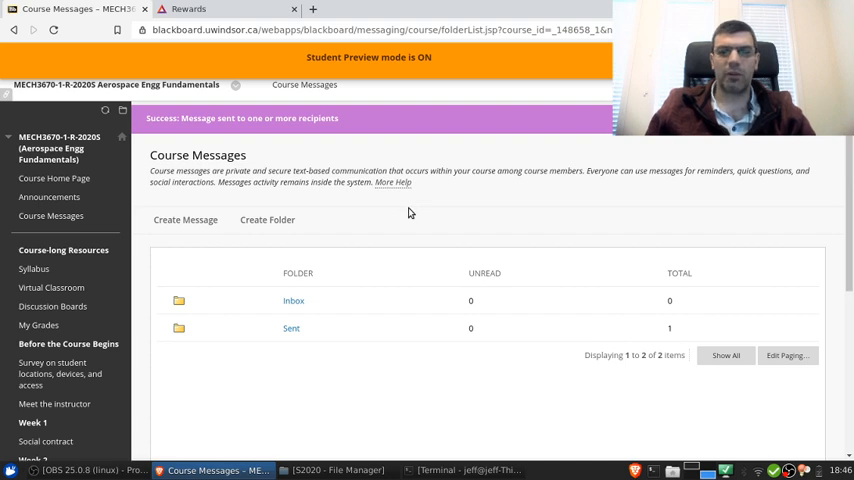
mouse_move(457, 291)
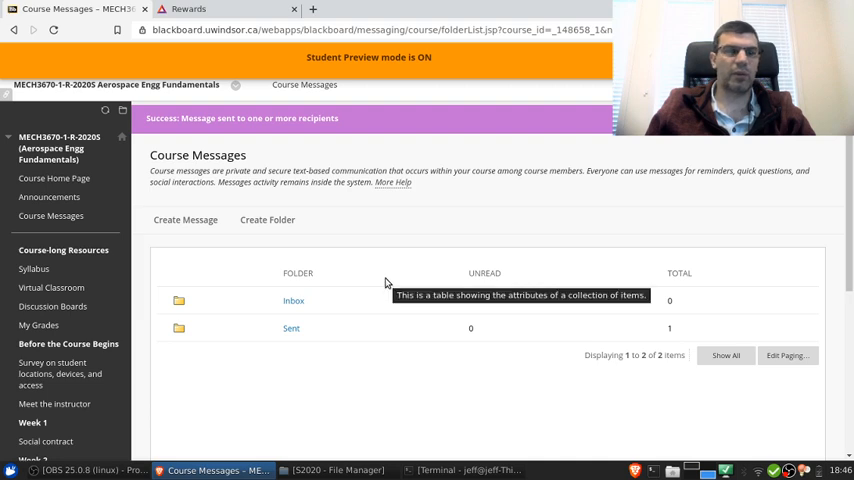
mouse_move(461, 388)
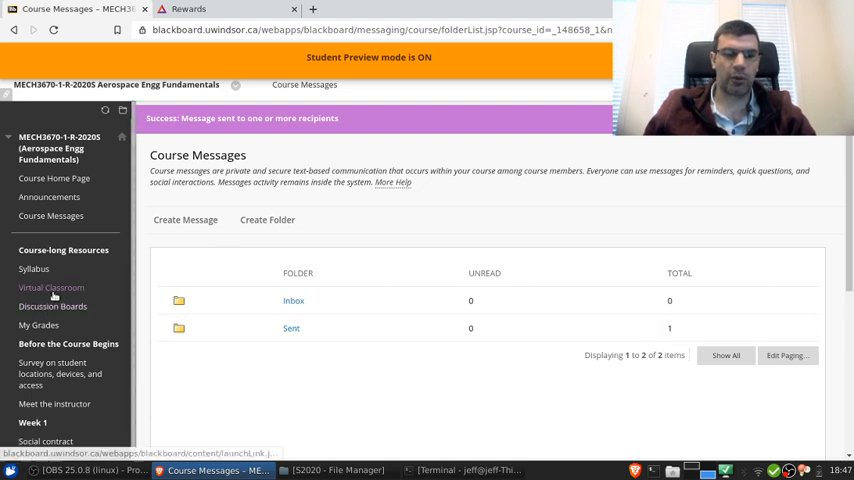
Launch the Virtual Classroom to show Collaborate Ultra's locked Course Room and no sessions
left_click(51, 287)
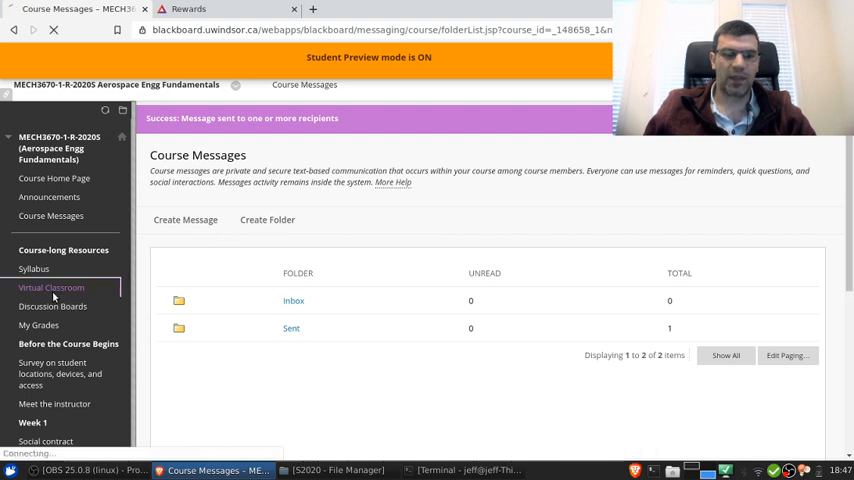
left_click(51, 288)
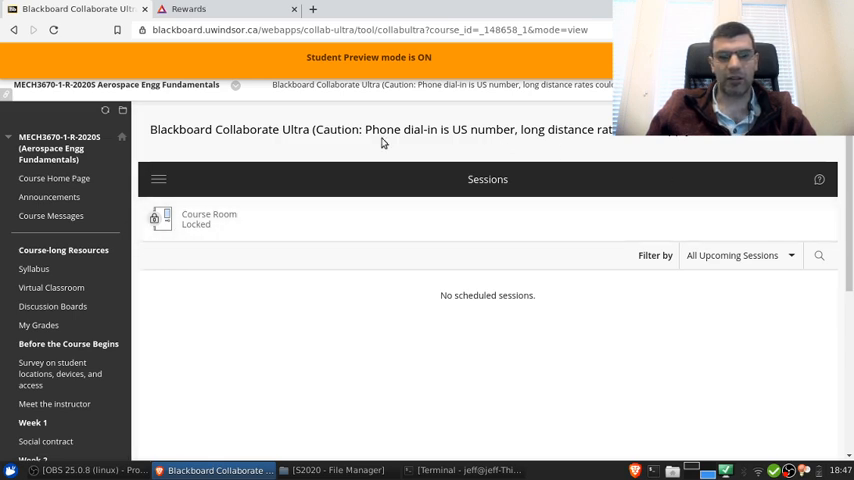
mouse_move(556, 292)
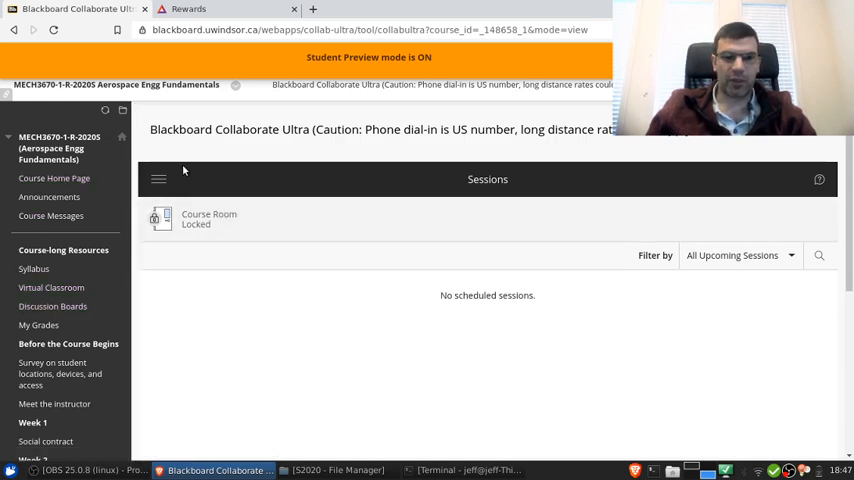
mouse_move(215, 267)
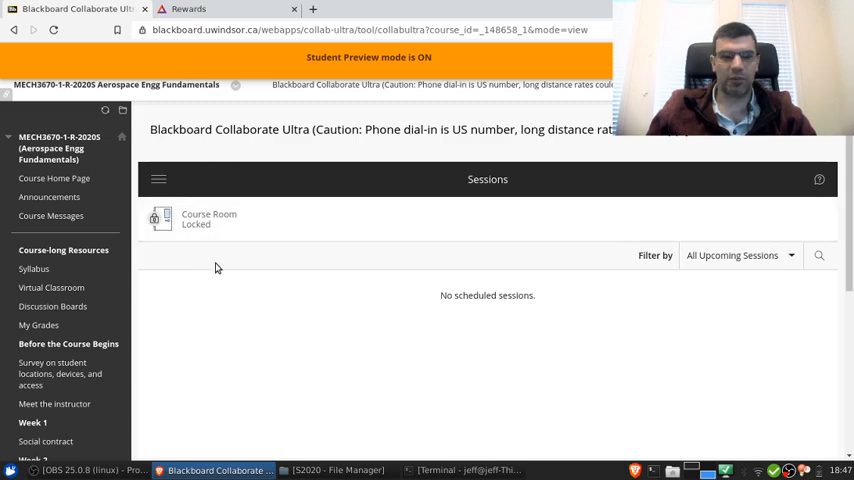
mouse_move(234, 315)
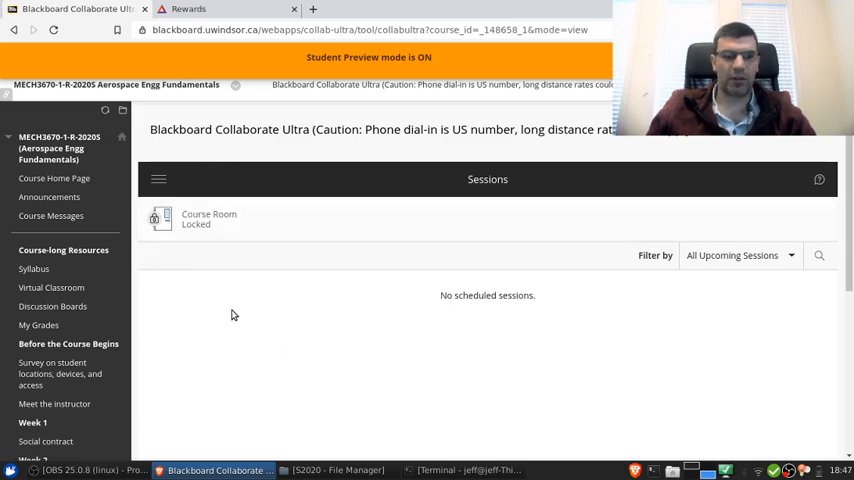
scroll("down", 3)
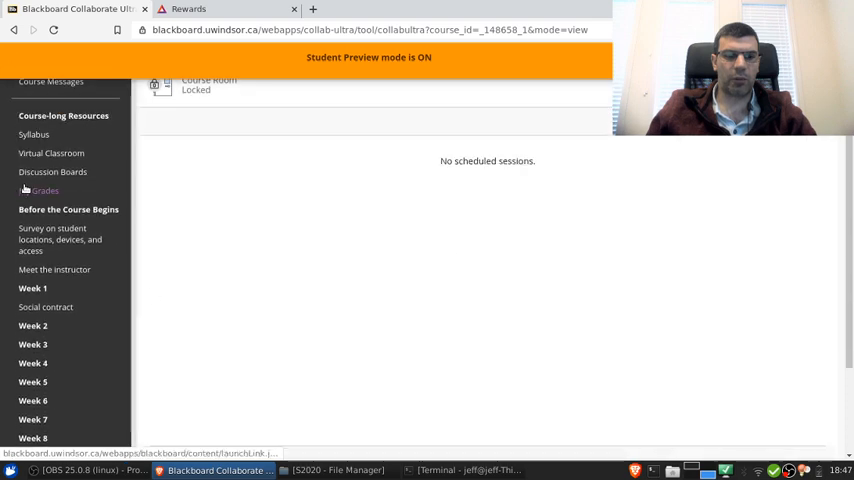
scroll("down", 3)
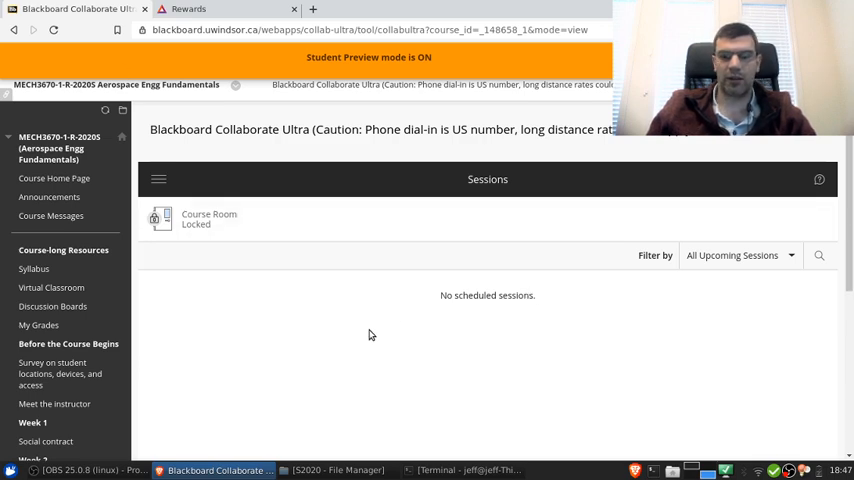
mouse_move(366, 344)
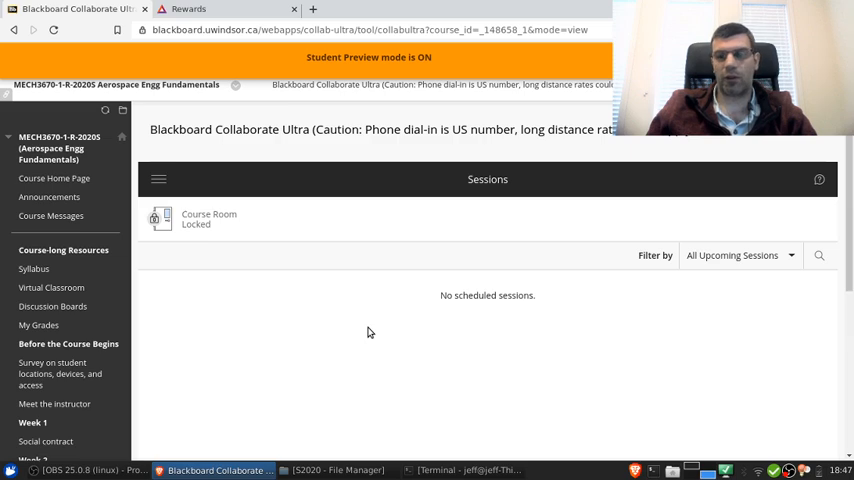
mouse_move(372, 326)
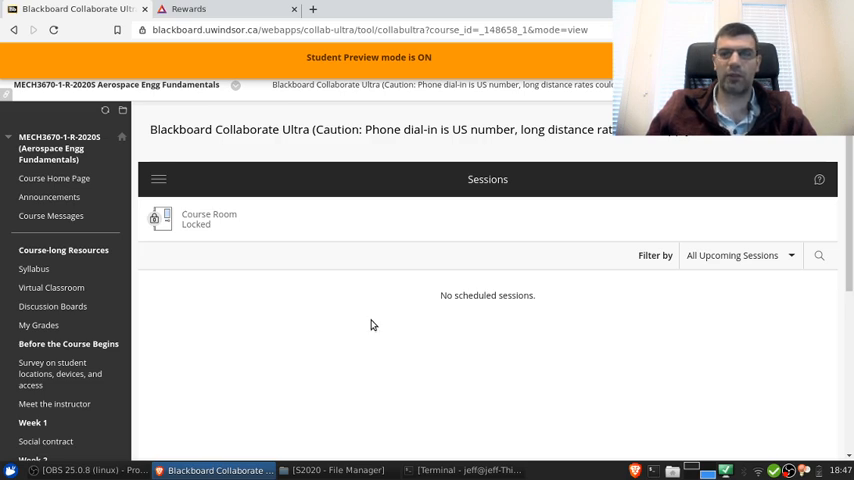
mouse_move(278, 258)
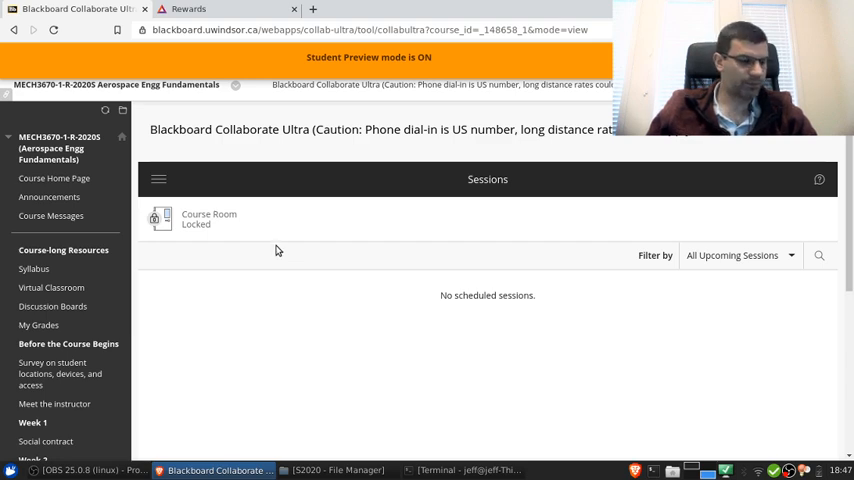
Go to Discussion Boards and open the empty 'Ask a question' forum
left_click(52, 306)
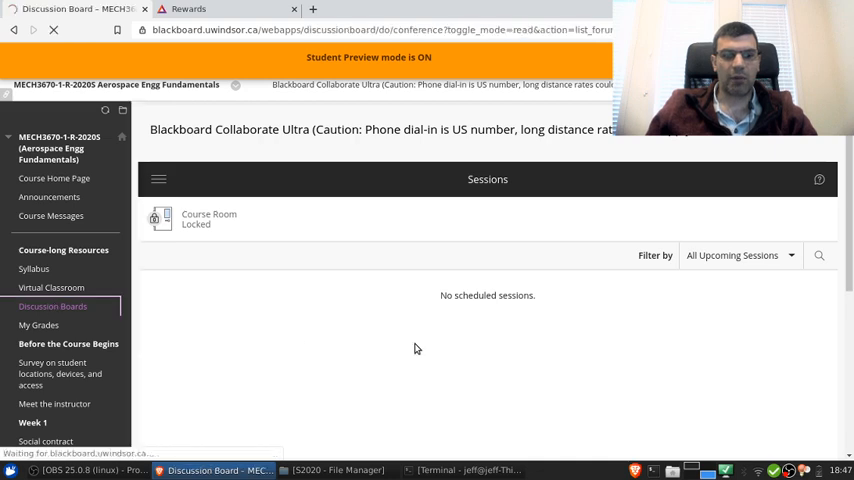
left_click(52, 306)
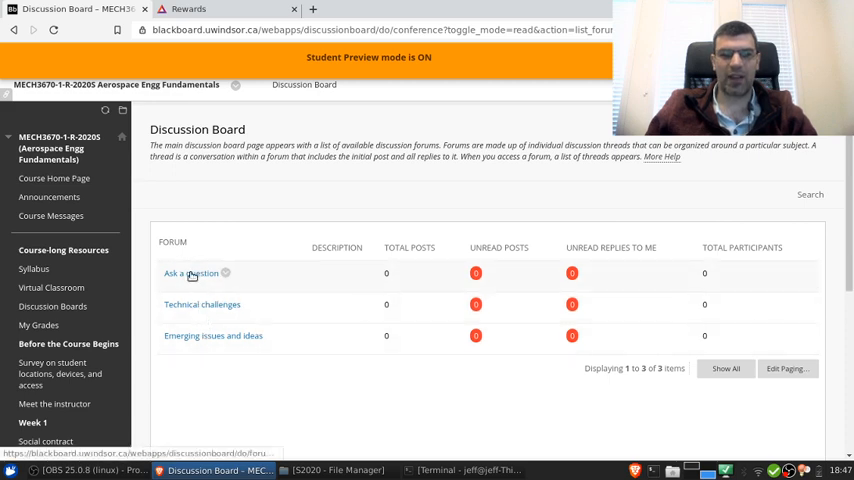
mouse_move(191, 273)
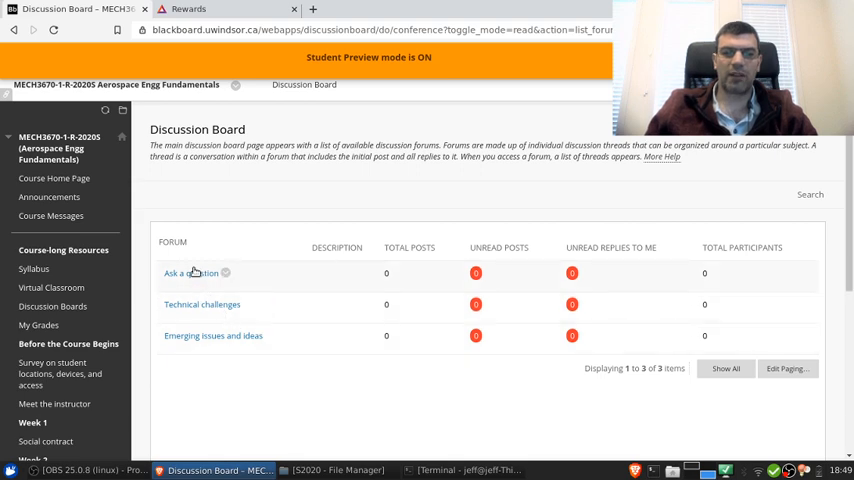
left_click(190, 272)
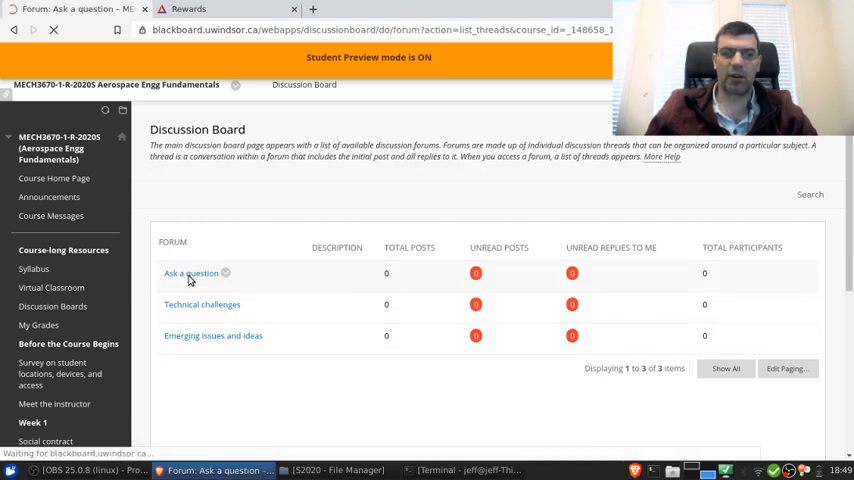
left_click(190, 272)
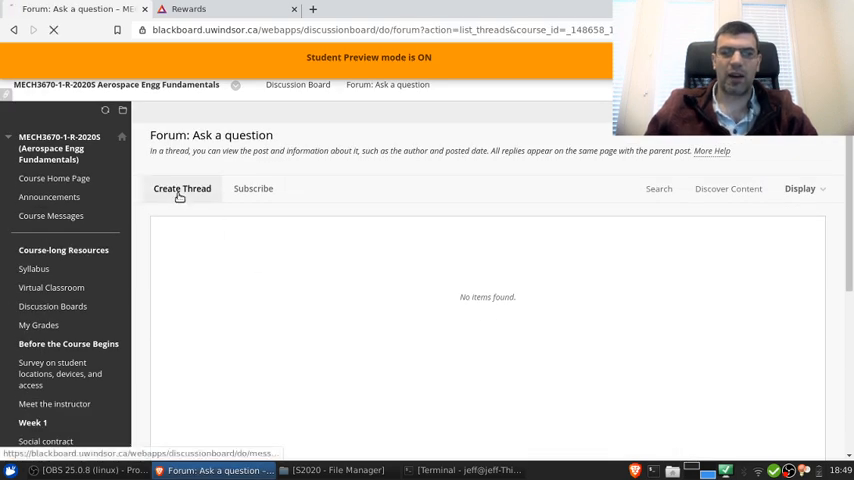
Post thread 'This is a test thread, just for the introduction video' with message 'Testing'
left_click(182, 188)
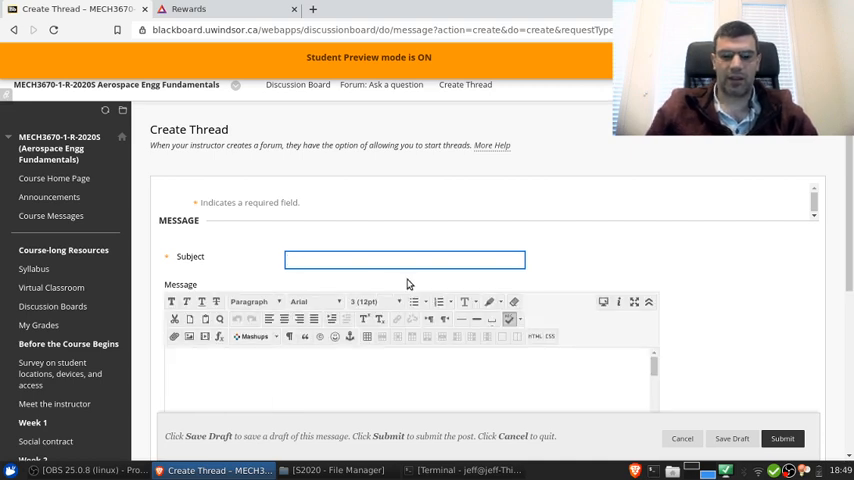
type("This is a test thread, just for the introduction video")
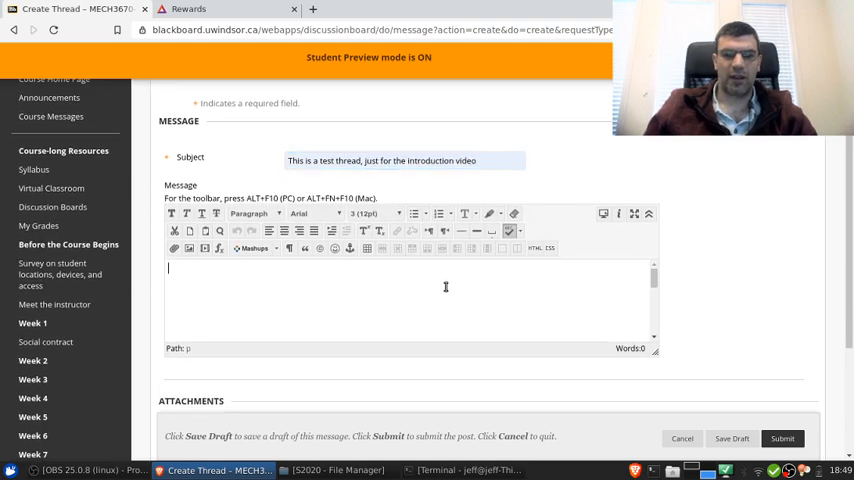
type("Testing")
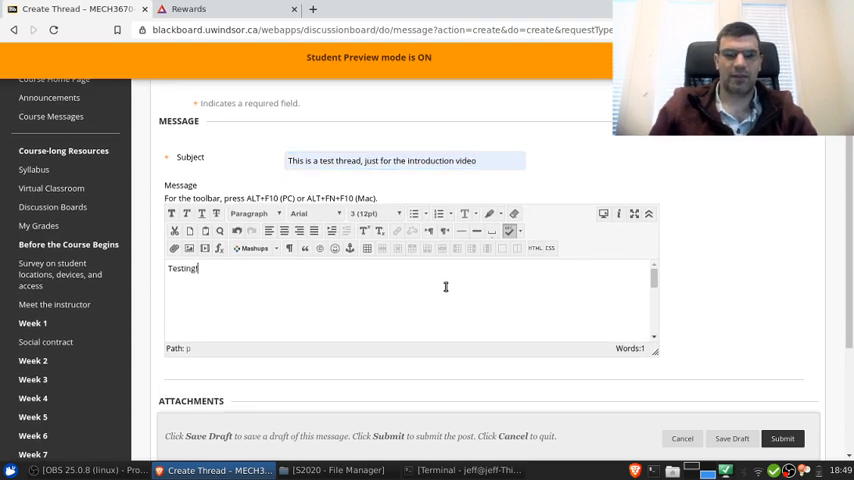
scroll("down", 3)
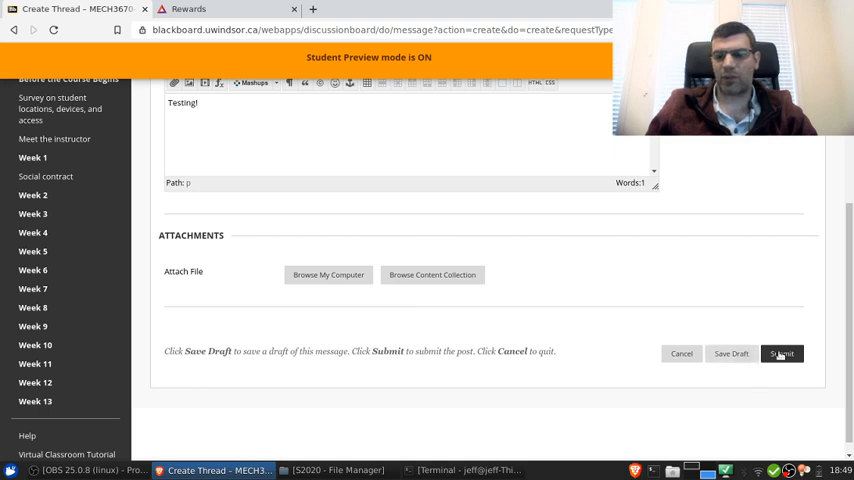
left_click(782, 353)
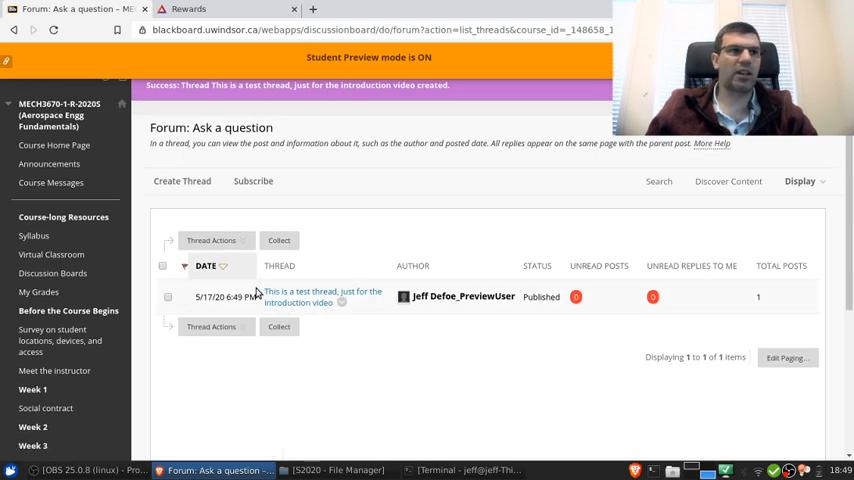
mouse_move(568, 433)
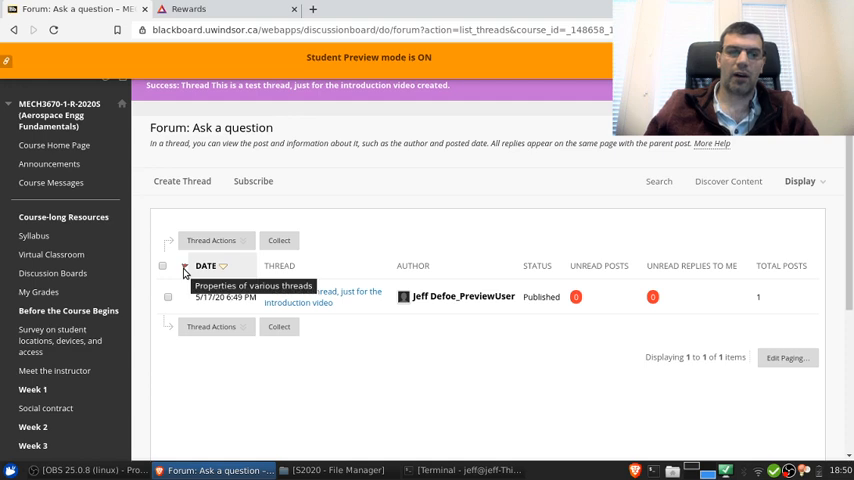
mouse_move(312, 190)
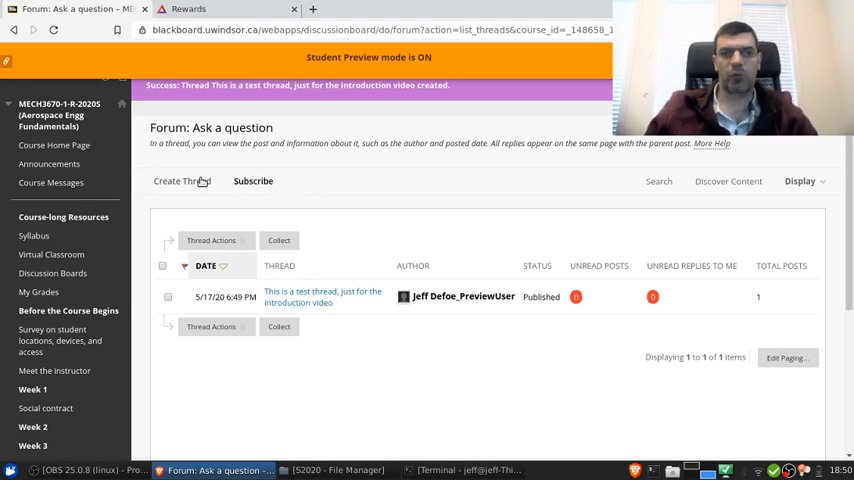
mouse_move(541, 353)
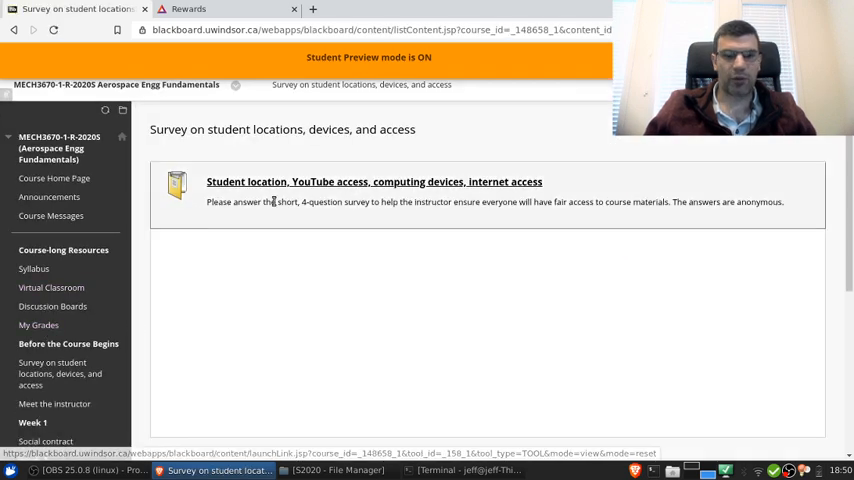
mouse_move(420, 274)
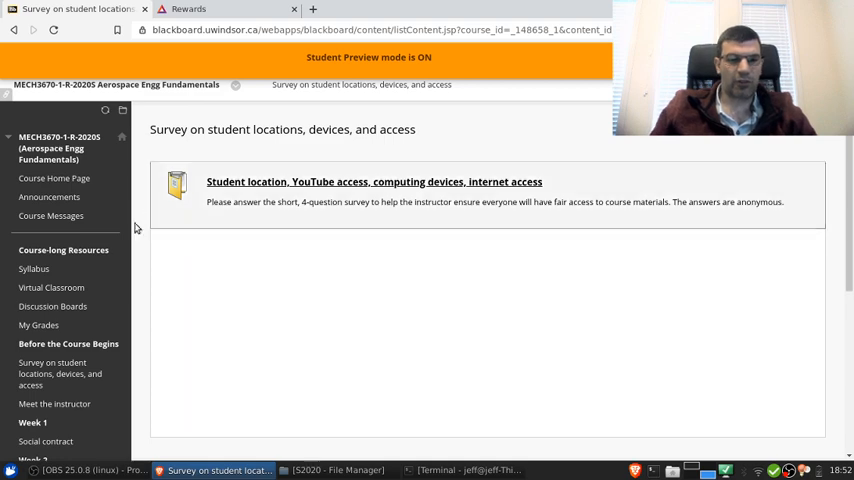
scroll("down", 3)
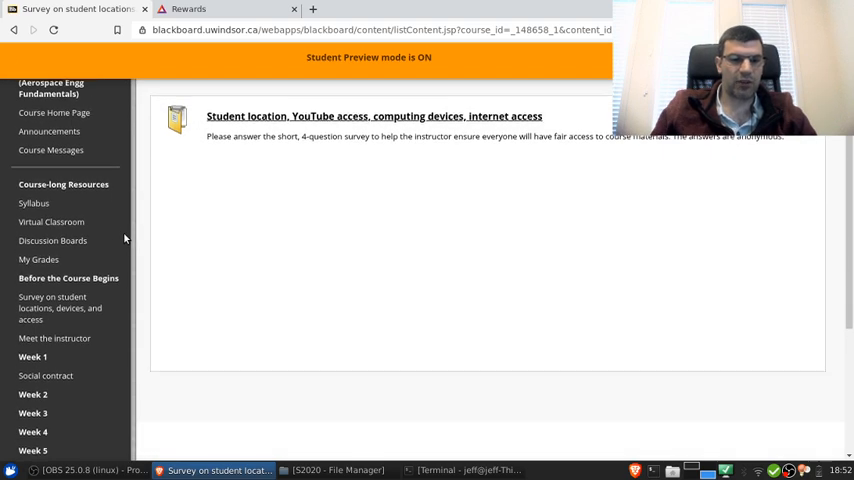
scroll("down", 3)
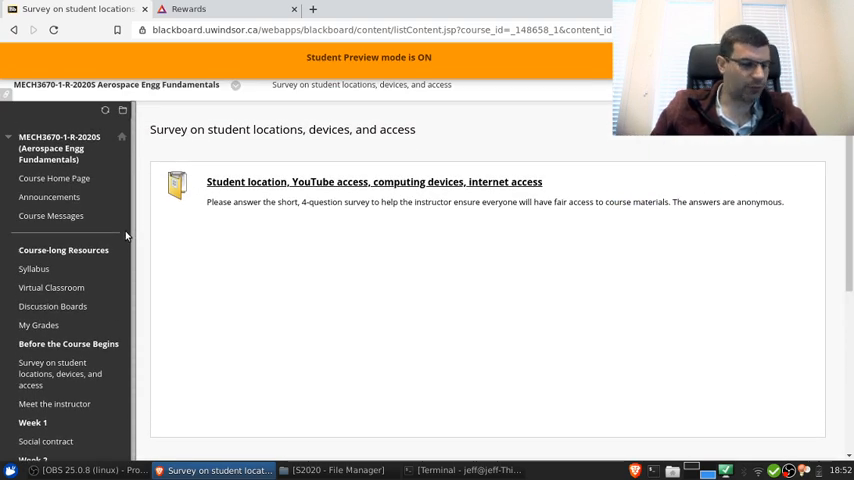
scroll("down", 3)
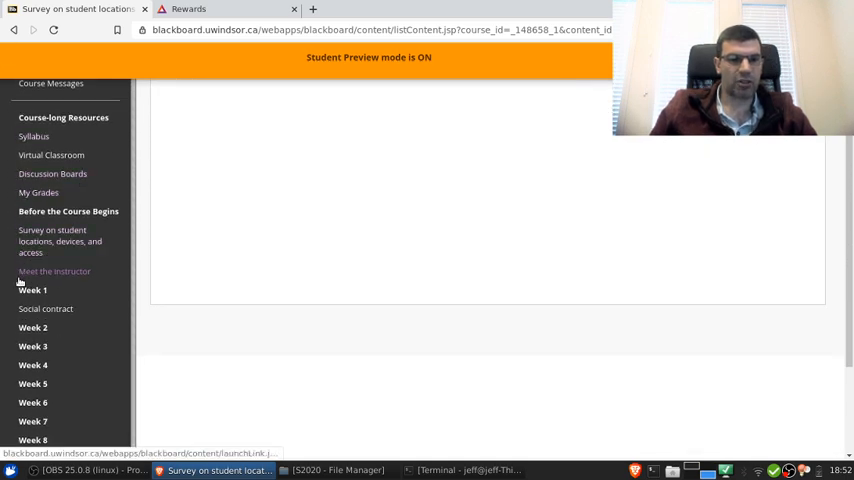
scroll("down", 3)
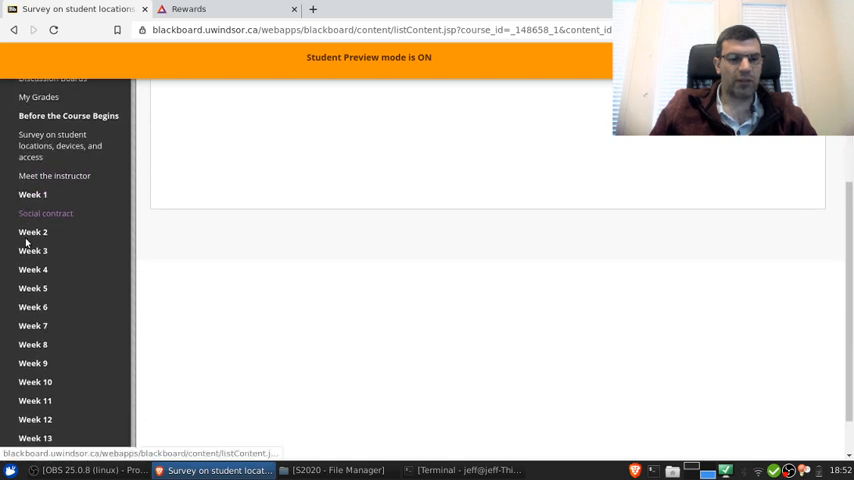
scroll("down", 3)
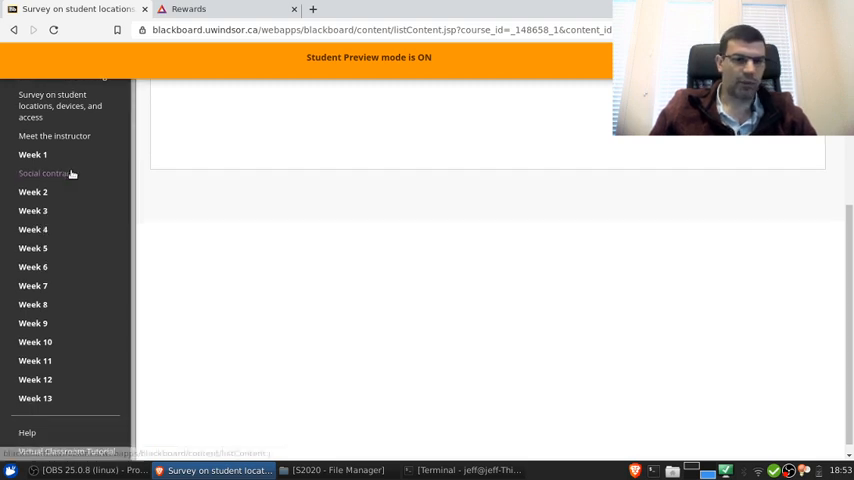
scroll("down", 3)
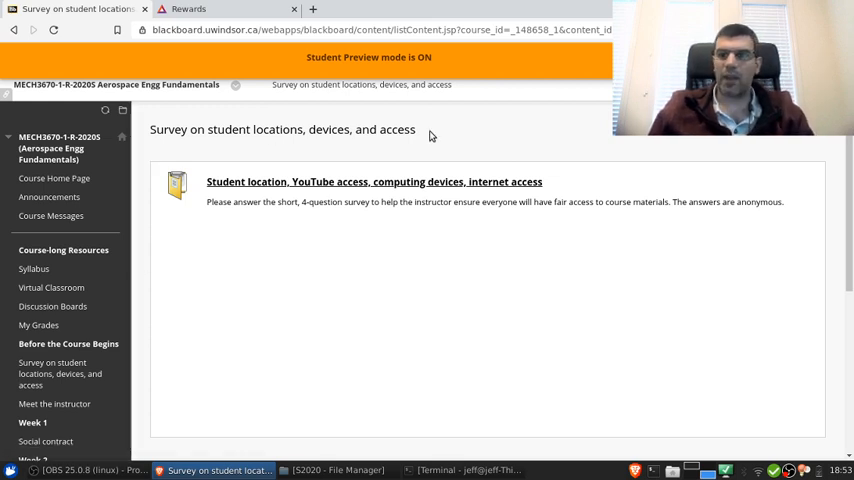
mouse_move(440, 132)
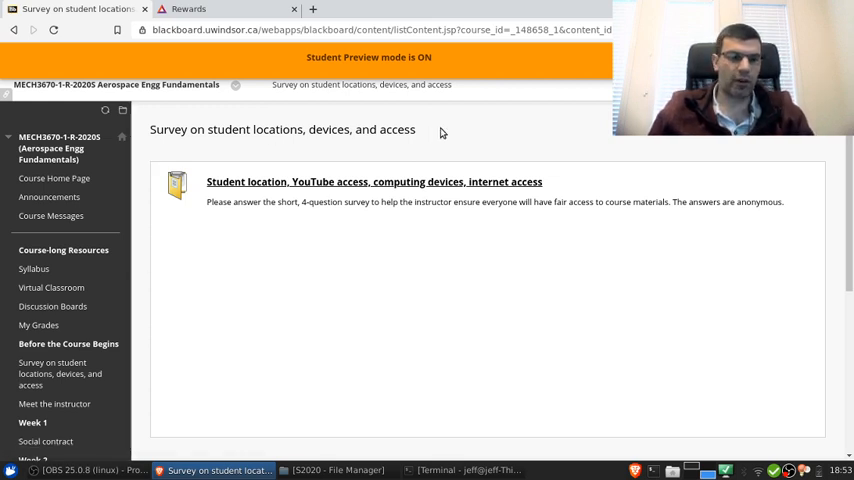